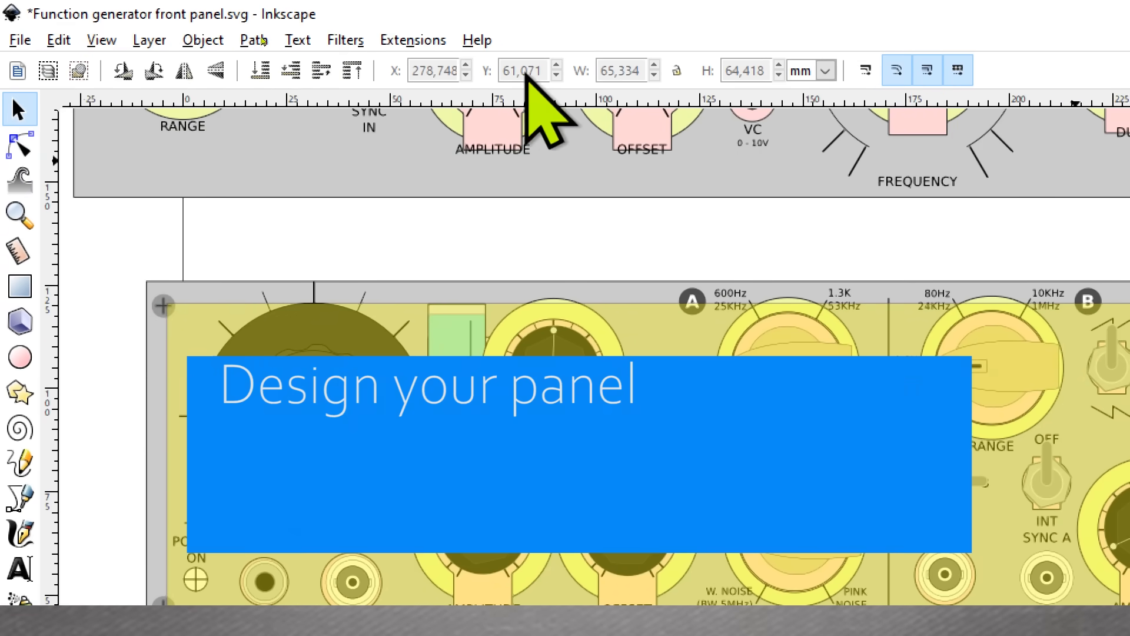
Switch from the three-layer panel drawing to a new document holding only the main layer with an amplitude knob
{"action": "left_click", "coordinate": [823, 70]}
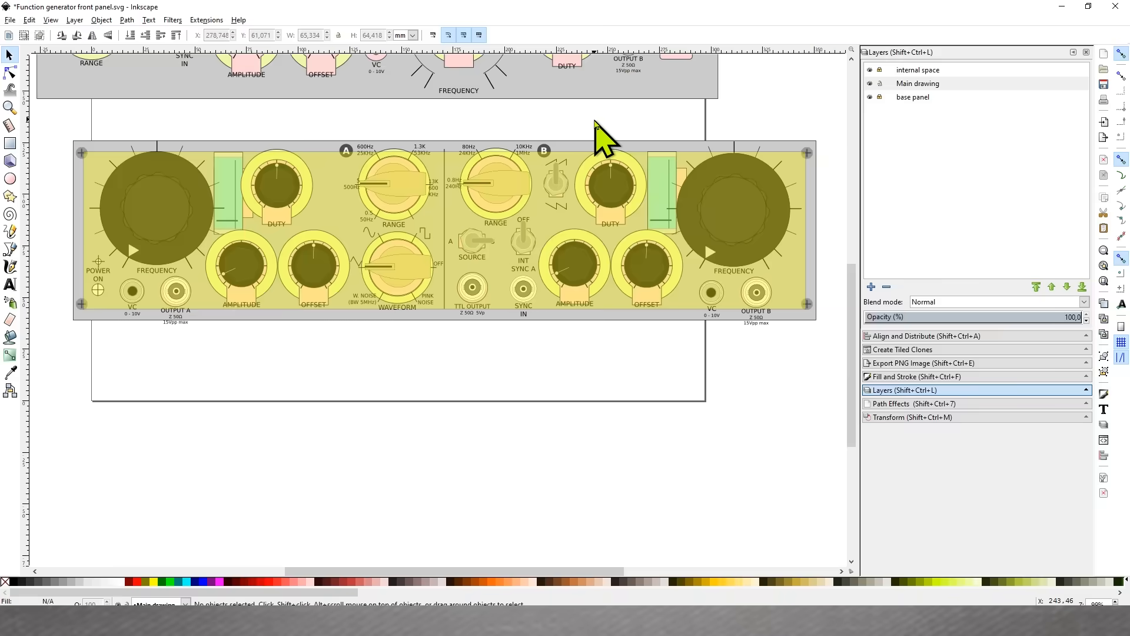
{"action": "mouse_move", "coordinate": [857, 82]}
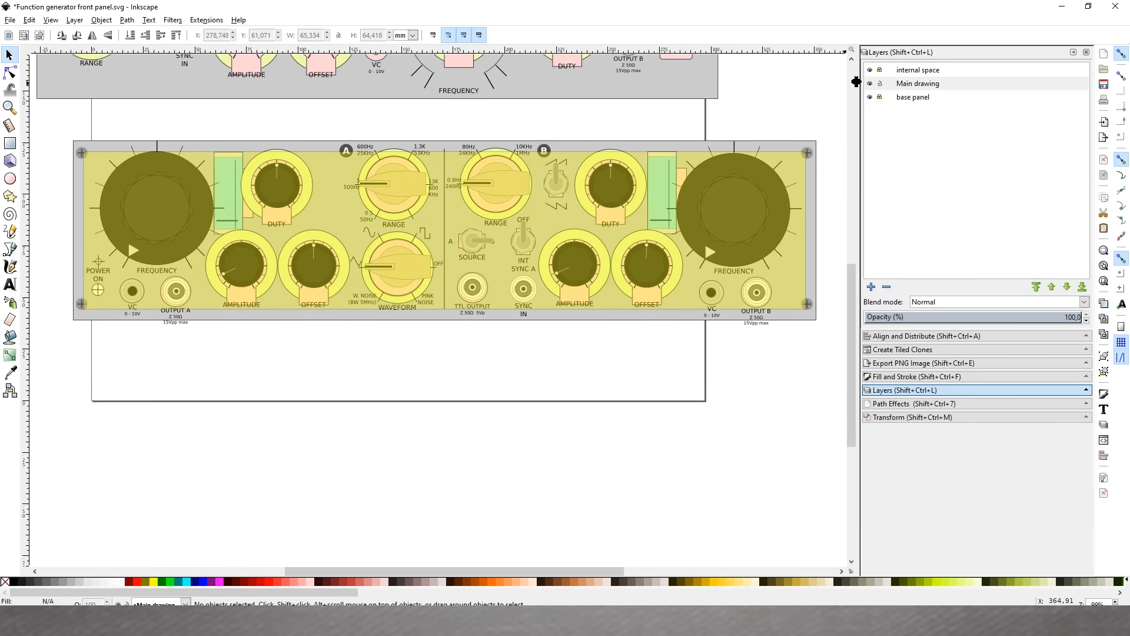
{"action": "left_click", "coordinate": [923, 336]}
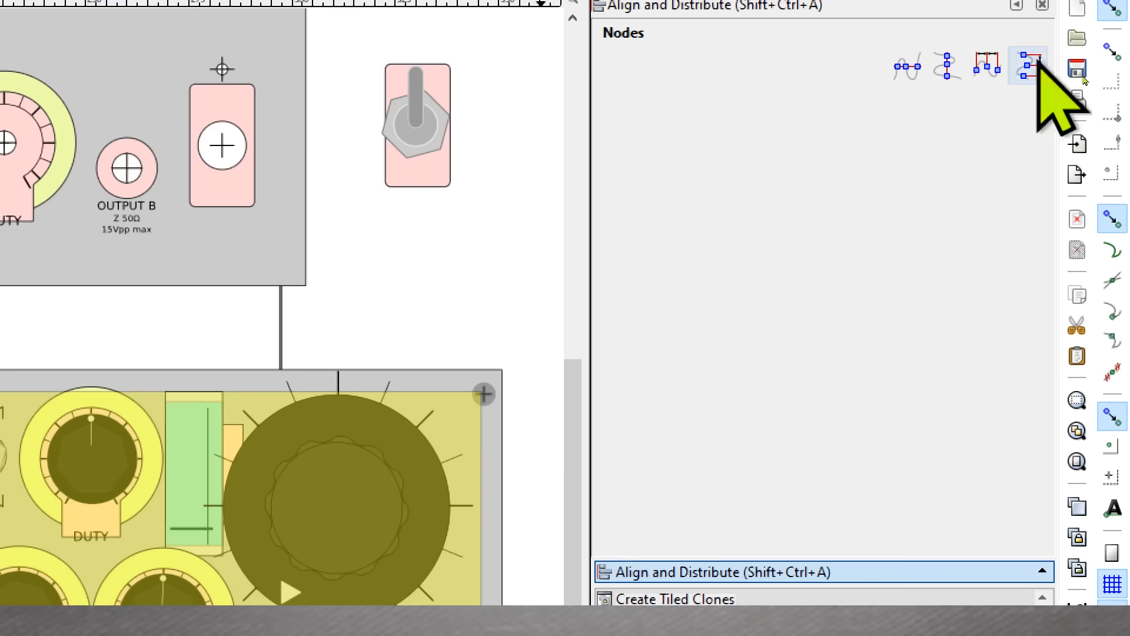
{"action": "left_click", "coordinate": [13, 24]}
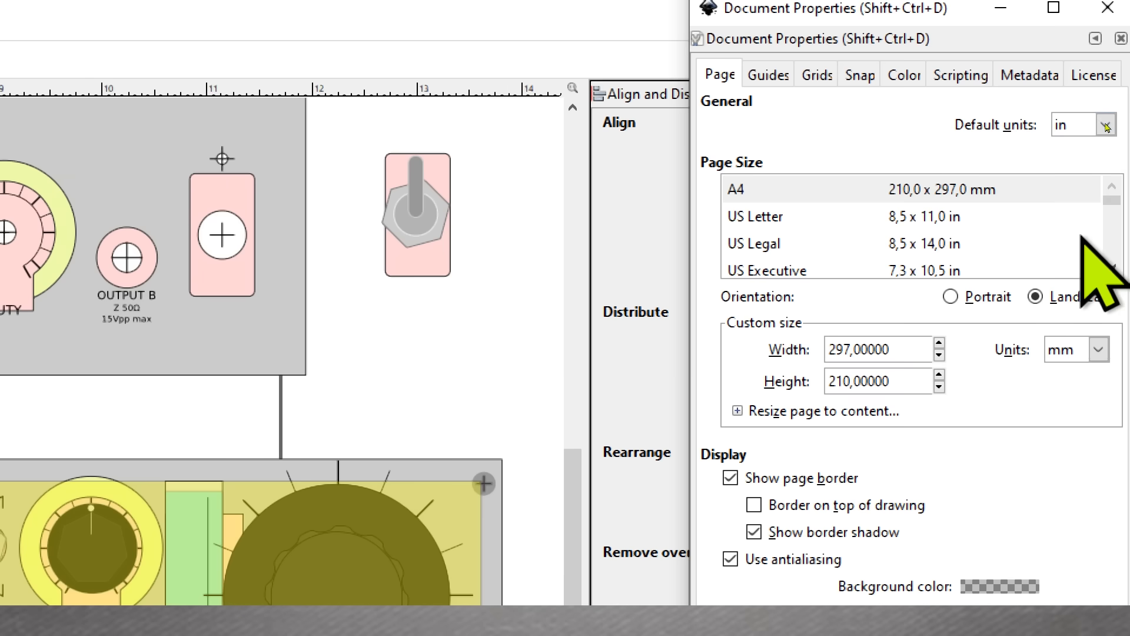
{"action": "left_click", "coordinate": [1105, 123]}
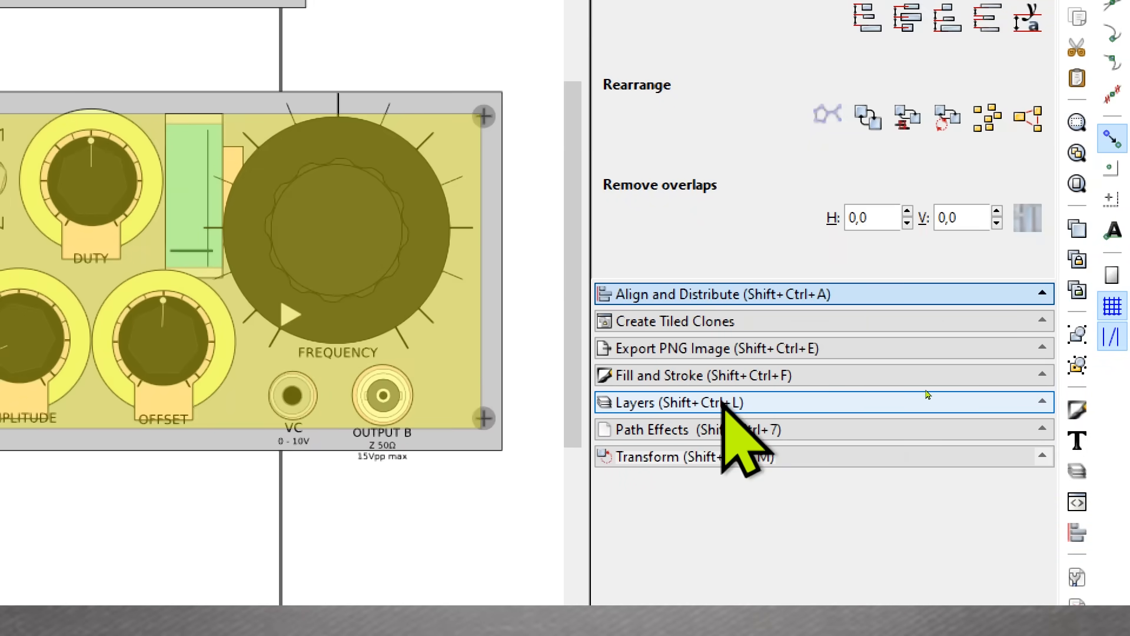
Review the Layers list and toggle the lock on the base panel layer
{"action": "left_click", "coordinate": [672, 403]}
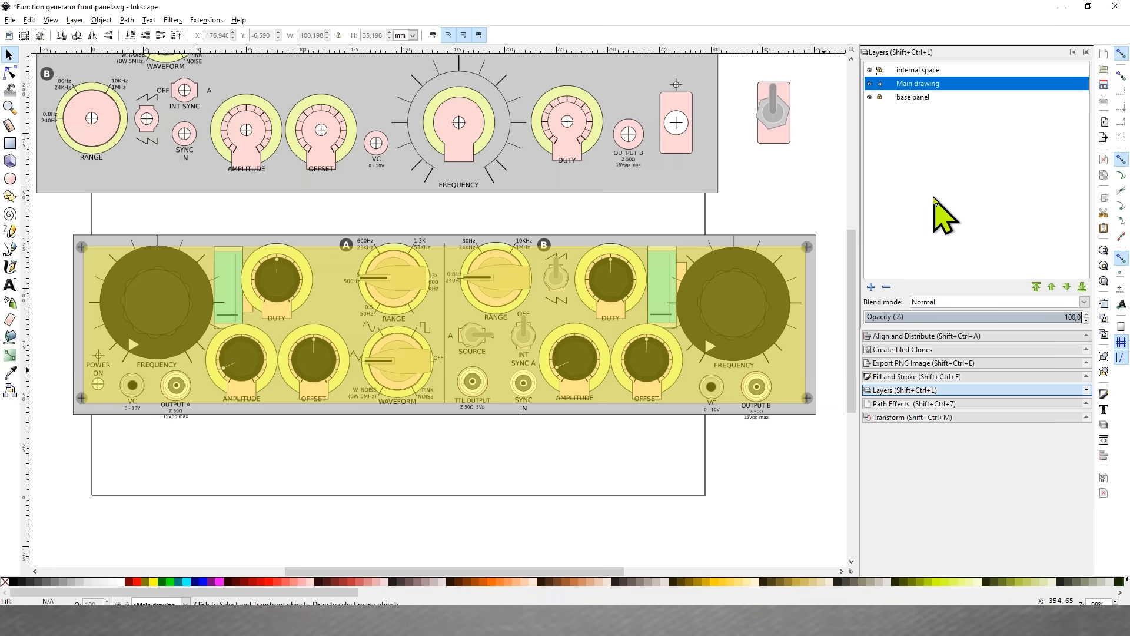
{"action": "mouse_move", "coordinate": [941, 129]}
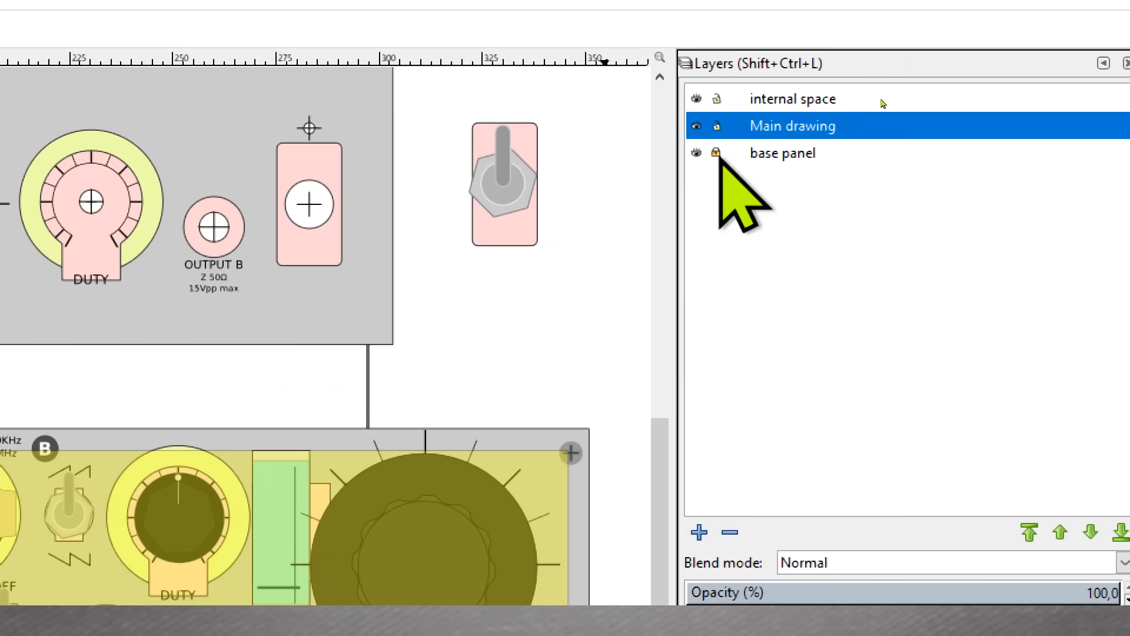
{"action": "left_click", "coordinate": [793, 99]}
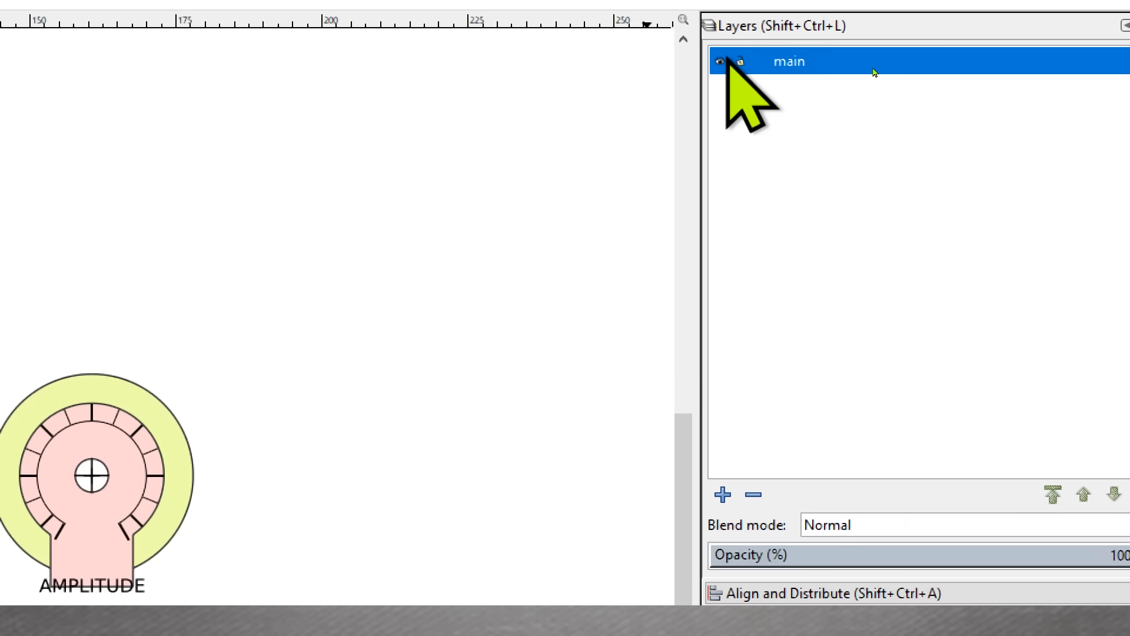
Add a new layer named internal space alongside main
{"action": "right_click", "coordinate": [789, 61]}
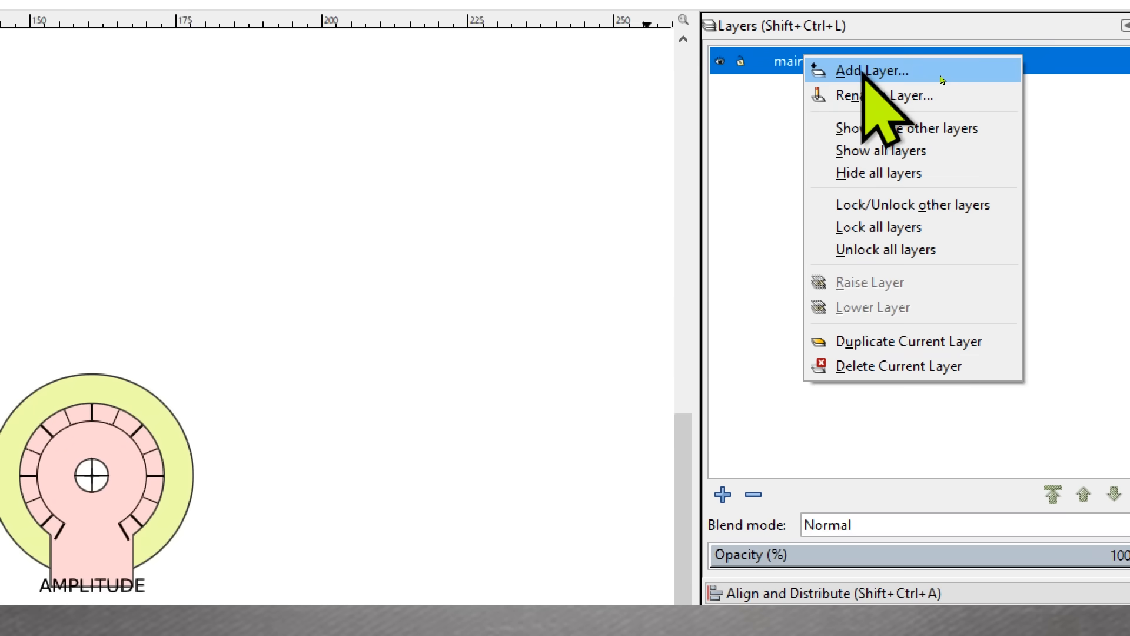
{"action": "left_click", "coordinate": [875, 70]}
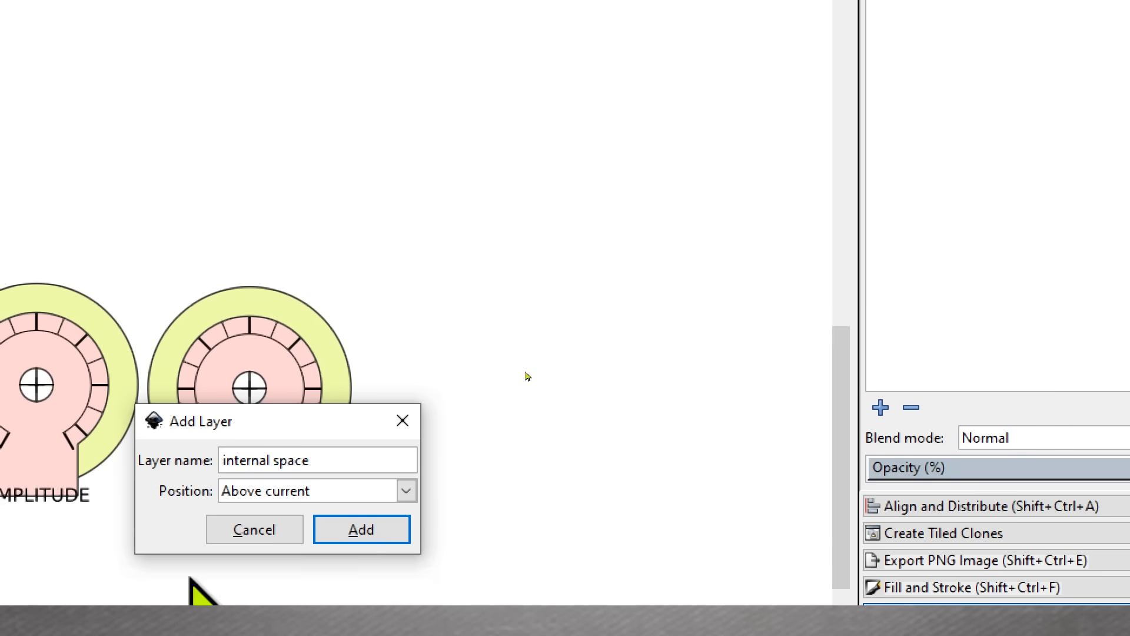
{"action": "left_click", "coordinate": [360, 528]}
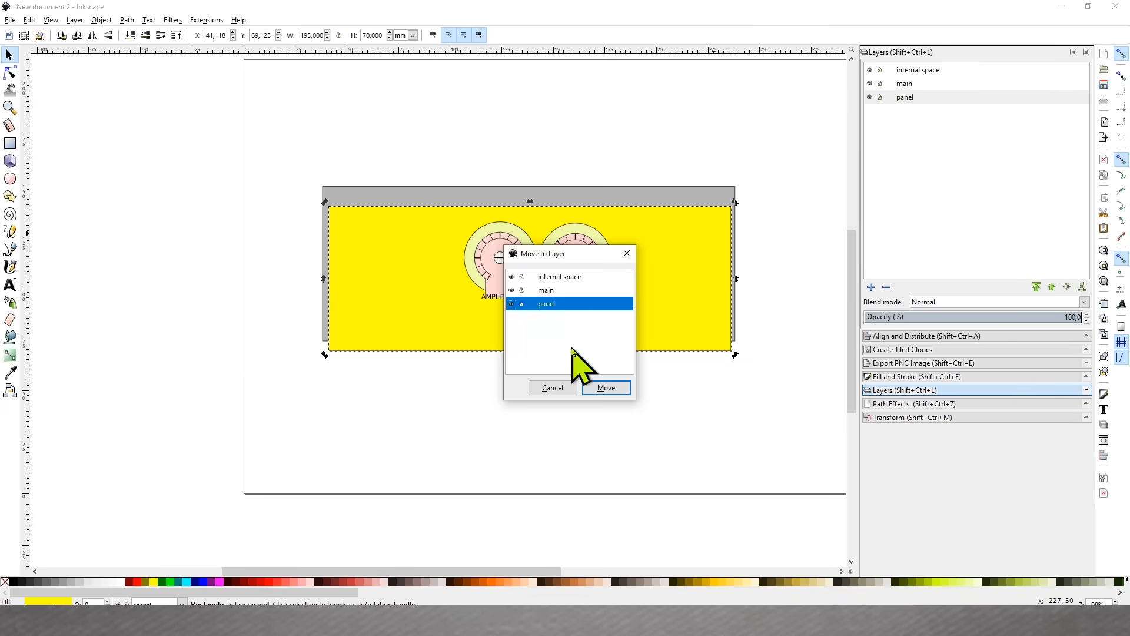
Move the yellow panel rectangle onto the panel layer and review the layer list
{"action": "left_click", "coordinate": [605, 387]}
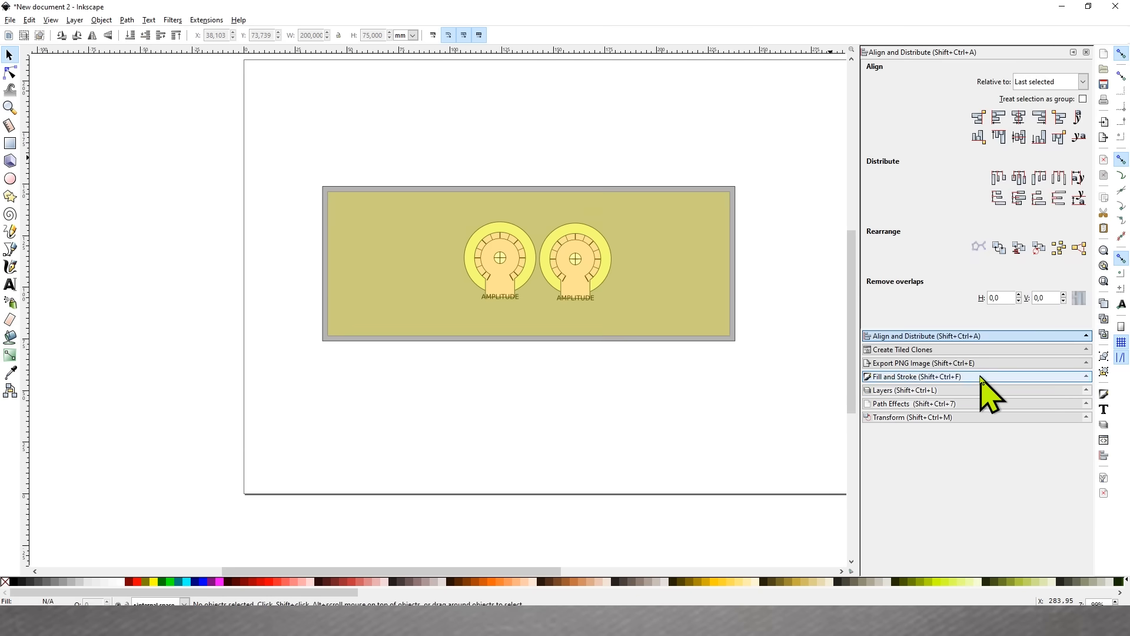
{"action": "left_click", "coordinate": [905, 390]}
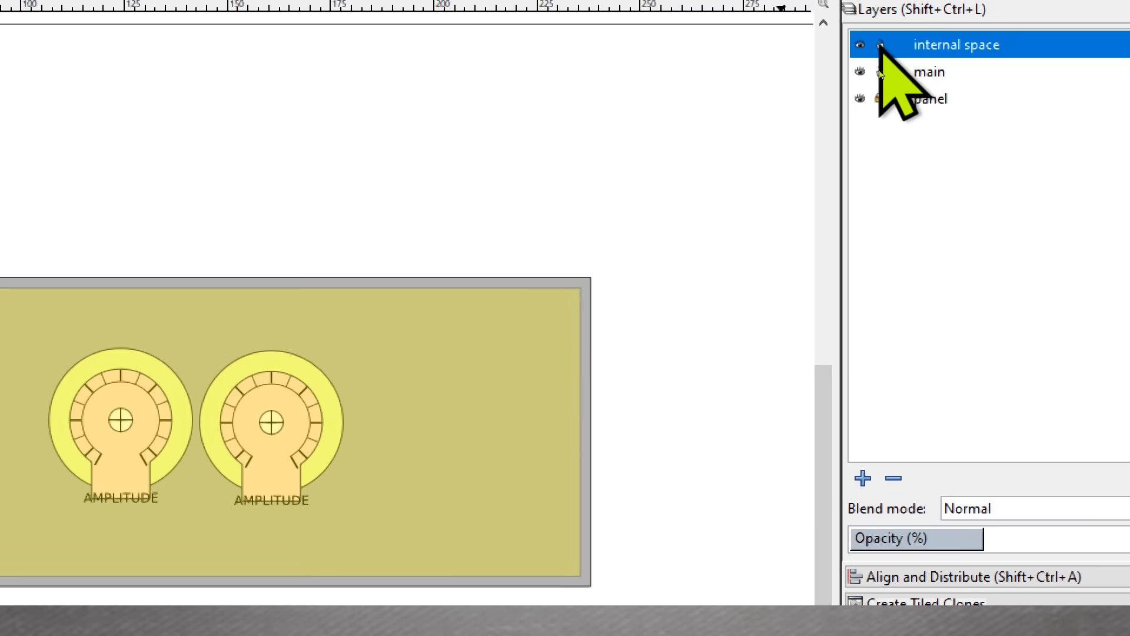